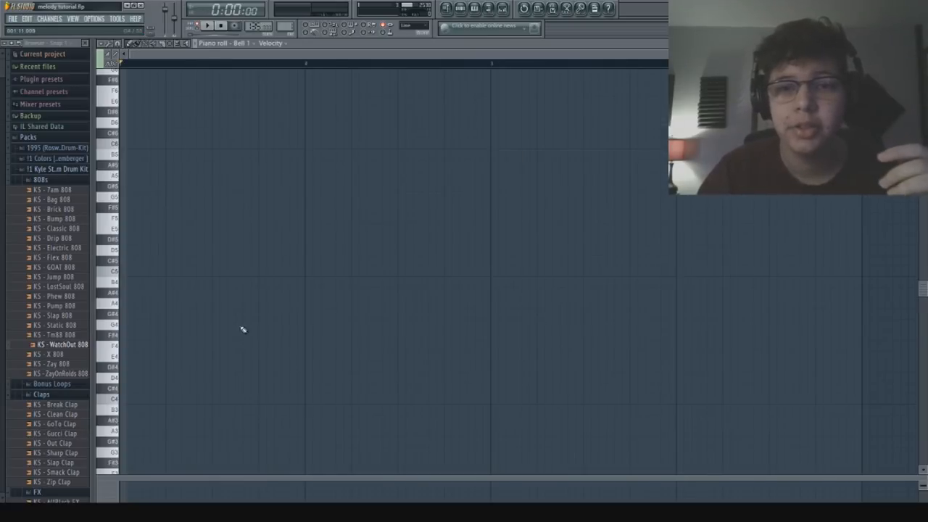
mouse_move(130, 190)
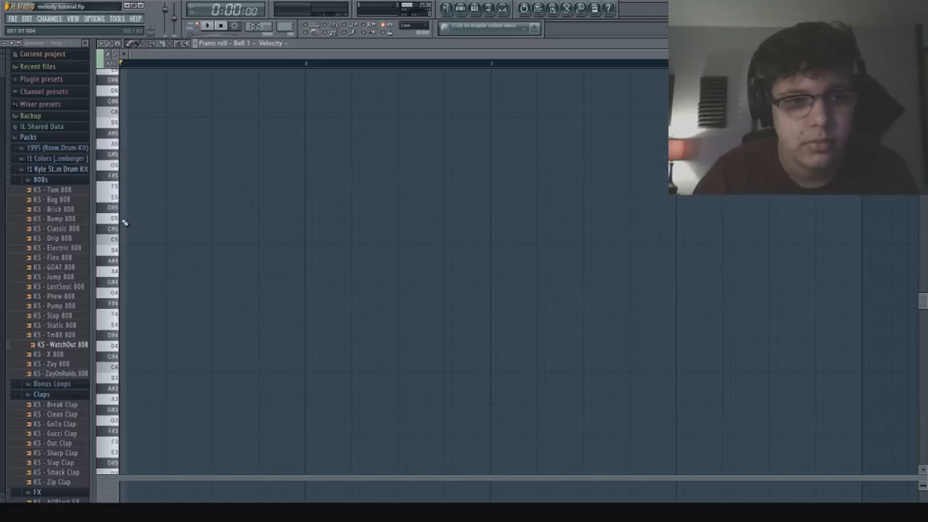
Step: Lay down three long three-note chords in the first bar, trimming the final chord shorter
left_click(145, 217)
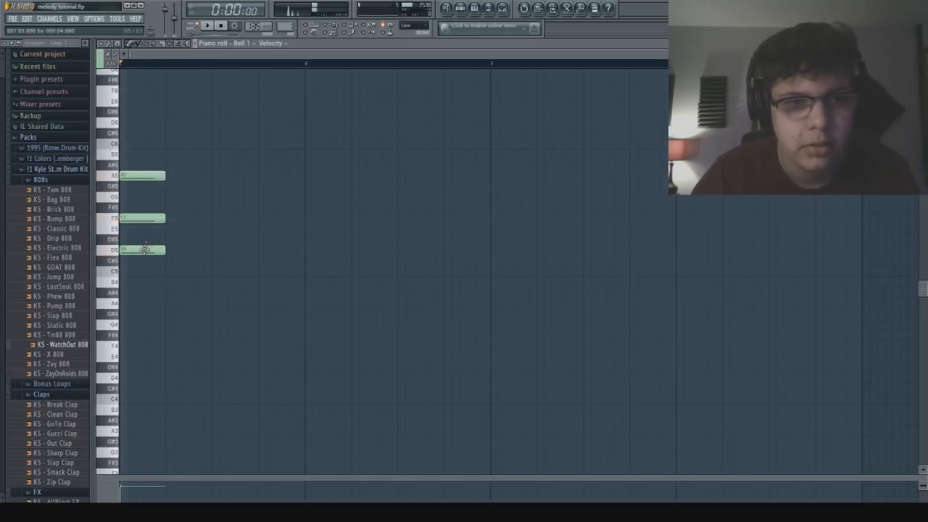
left_click_drag(161, 176, 249, 175)
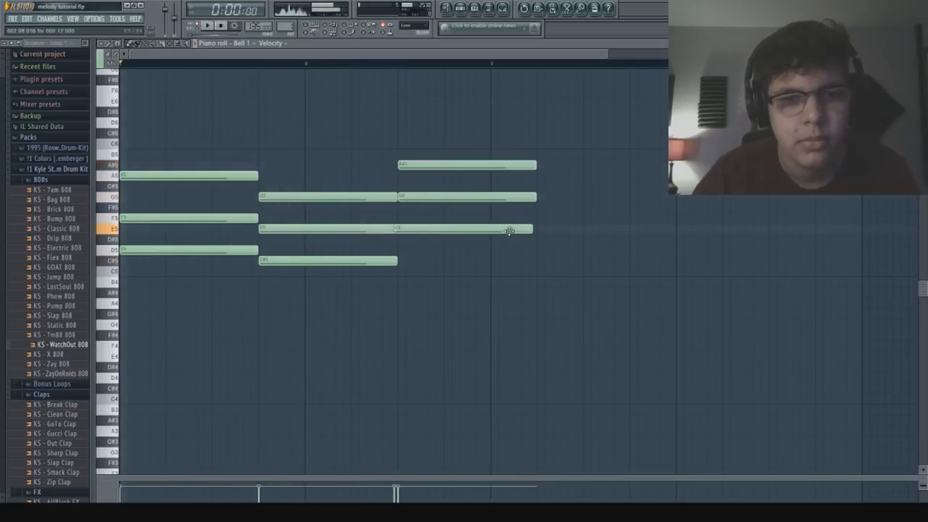
left_click_drag(529, 229, 470, 229)
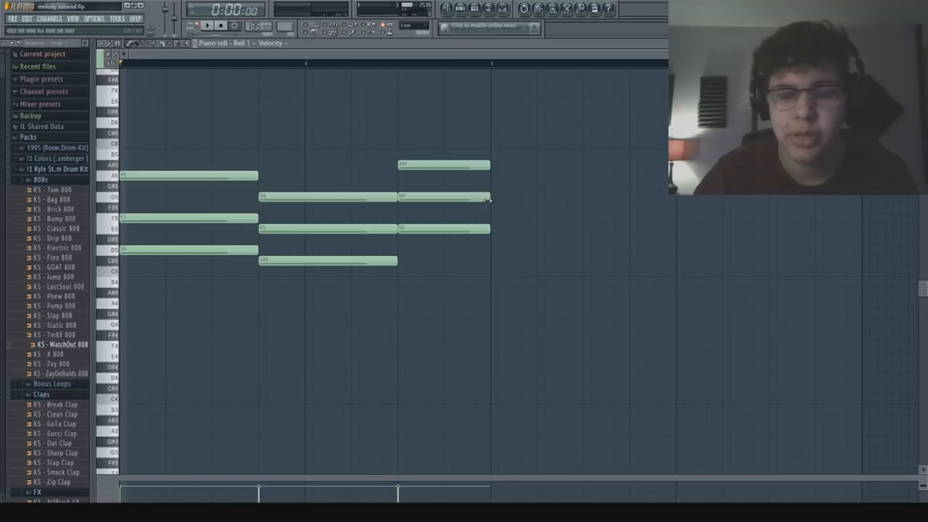
Step: Add short top-line melody notes above and between the chords
scroll("down", 3)
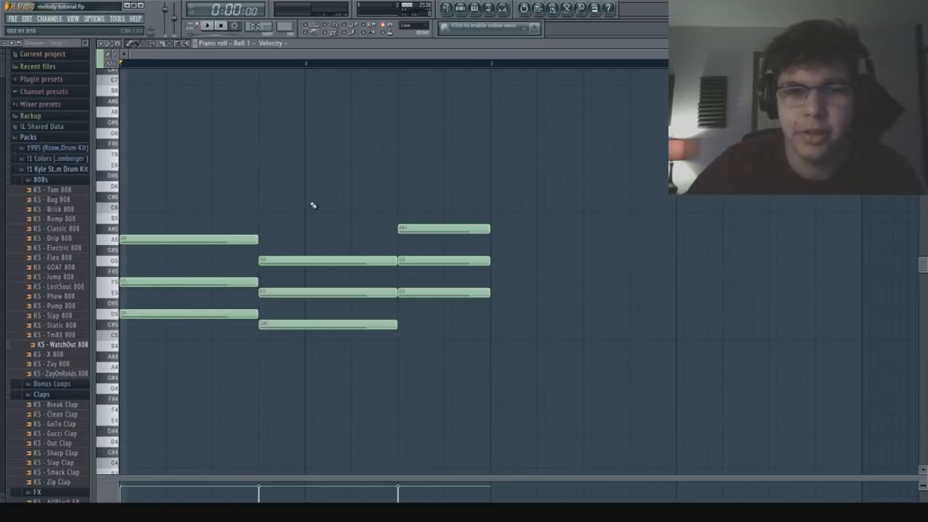
mouse_move(139, 180)
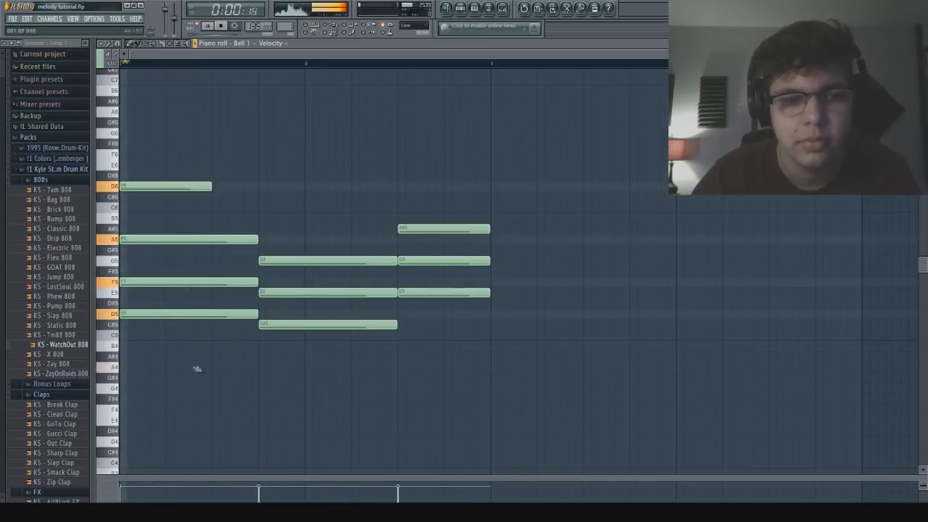
left_click_drag(206, 368, 301, 368)
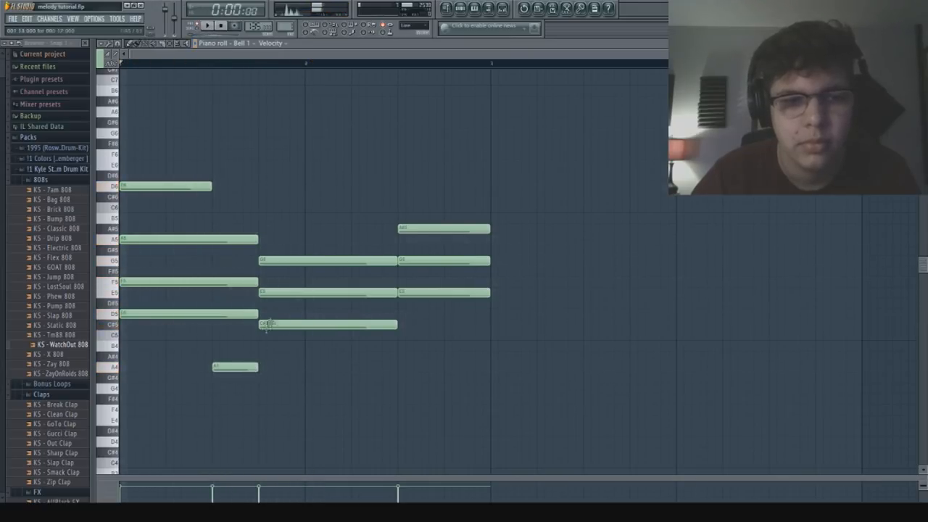
left_click(235, 366)
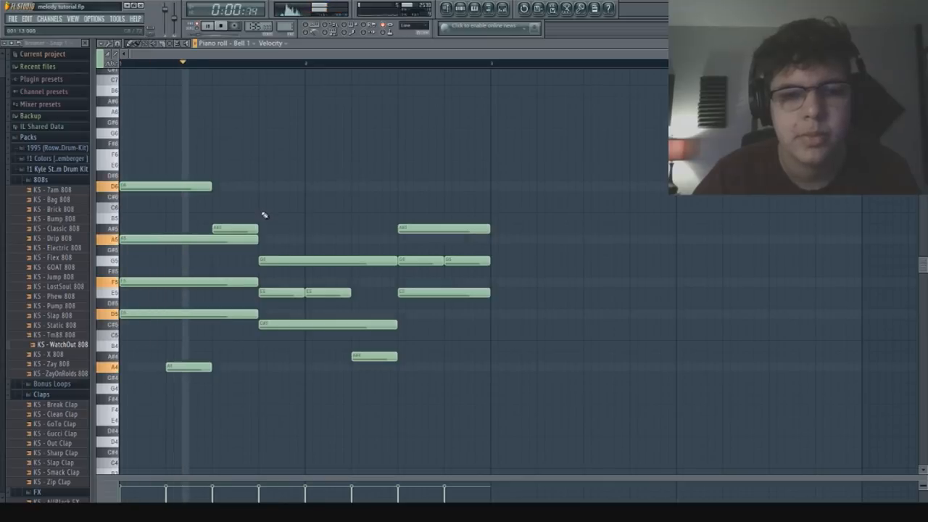
key("space")
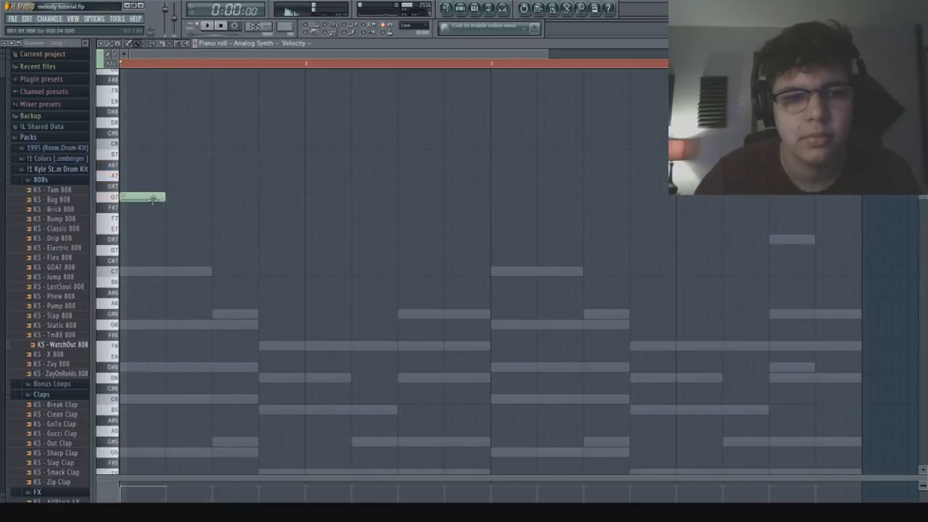
Step: Draw the Analog Synth lead notes above the ghosted chord notes
left_click_drag(142, 197, 142, 144)
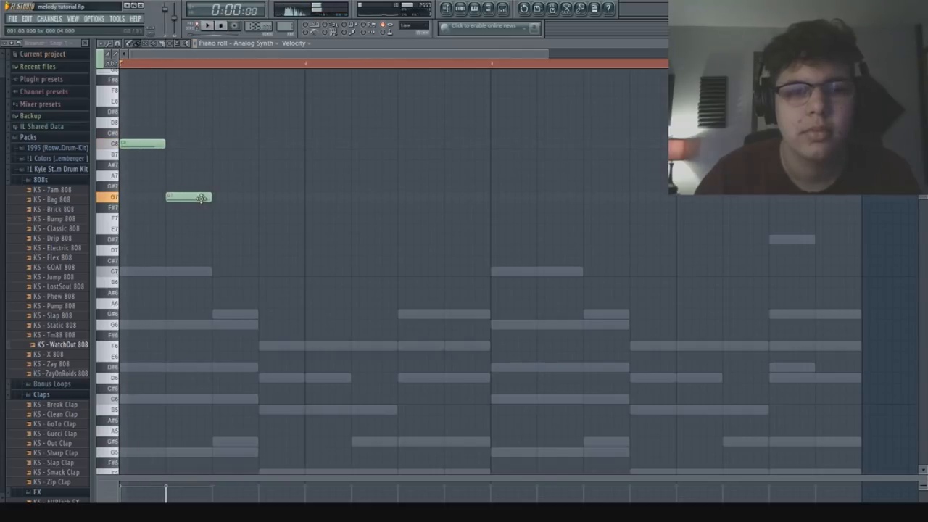
left_click_drag(211, 197, 304, 197)
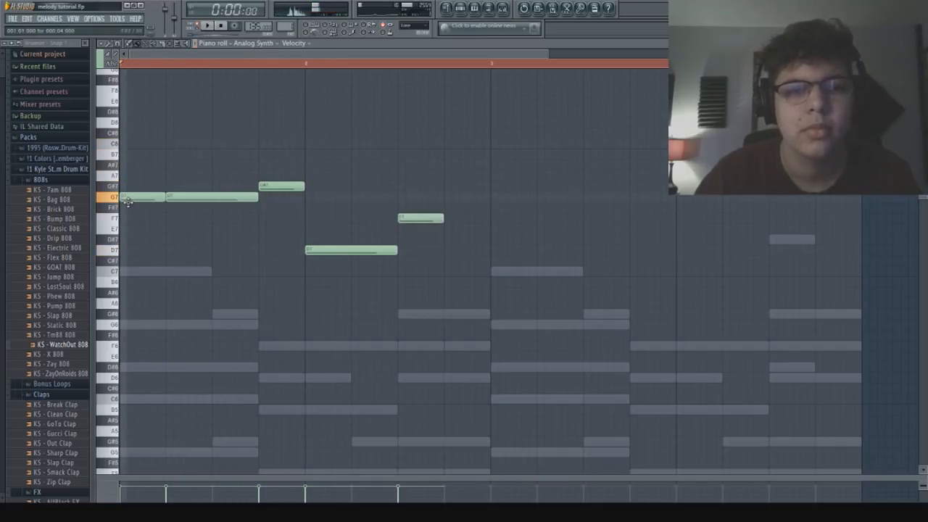
left_click_drag(196, 197, 210, 272)
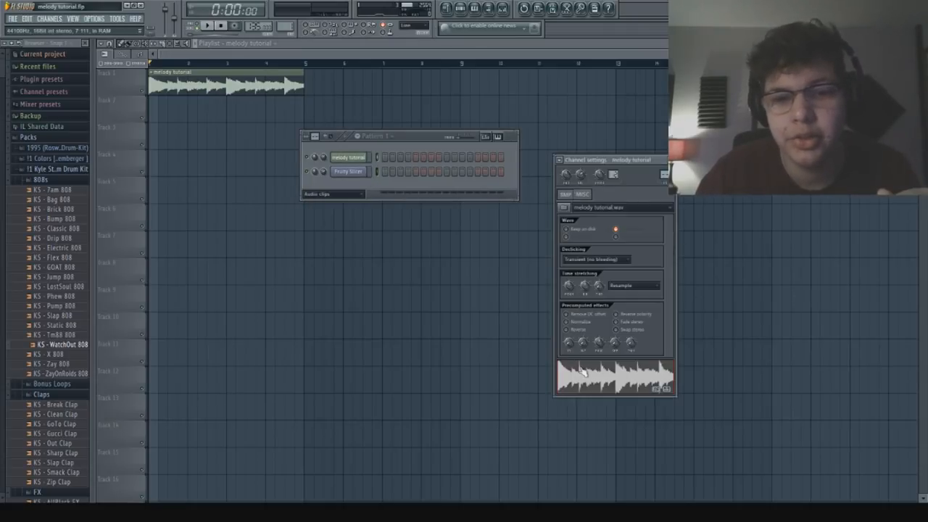
Step: Place the exported melody WAV at the start of the playlist as a sample channel
left_click(351, 171)
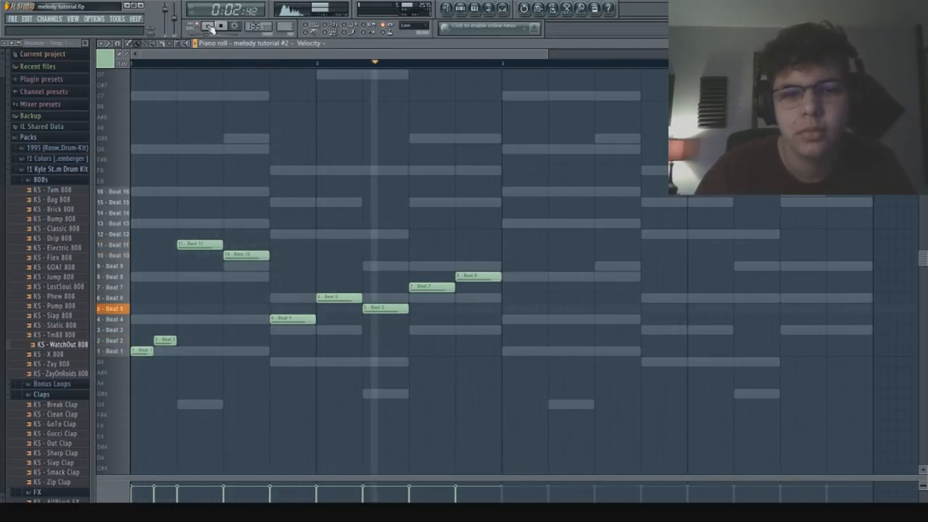
Step: Rearrange the Fruity Slicer beat slices into an ascending chopped pattern
left_click(207, 26)
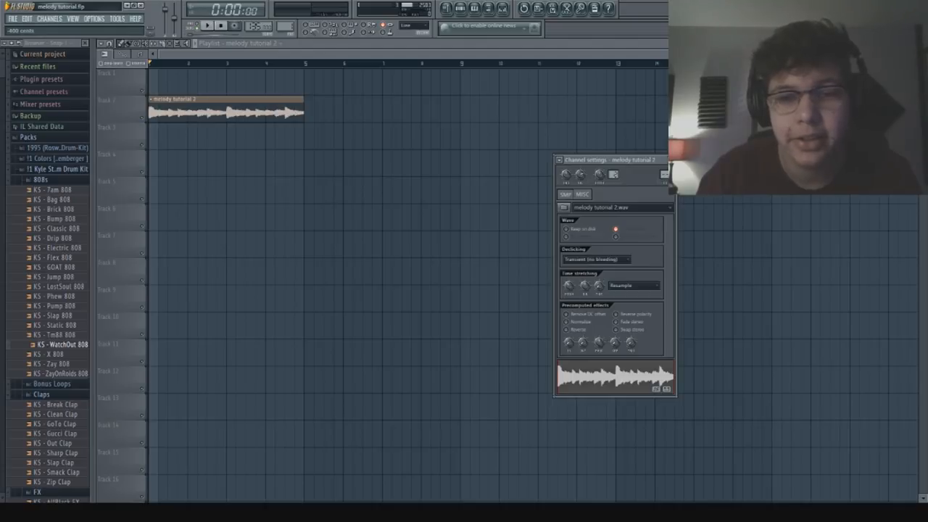
Step: Drop the re-exported chopped melody onto Track 1 as a new audio clip
left_click(630, 284)
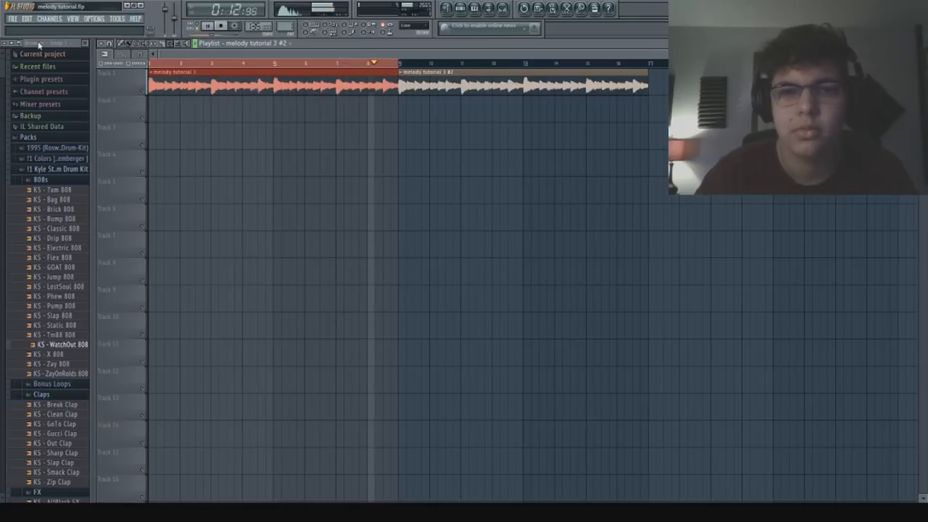
Step: Audition the two side-by-side chopped clips on Track 1, then stop playback
left_click(232, 26)
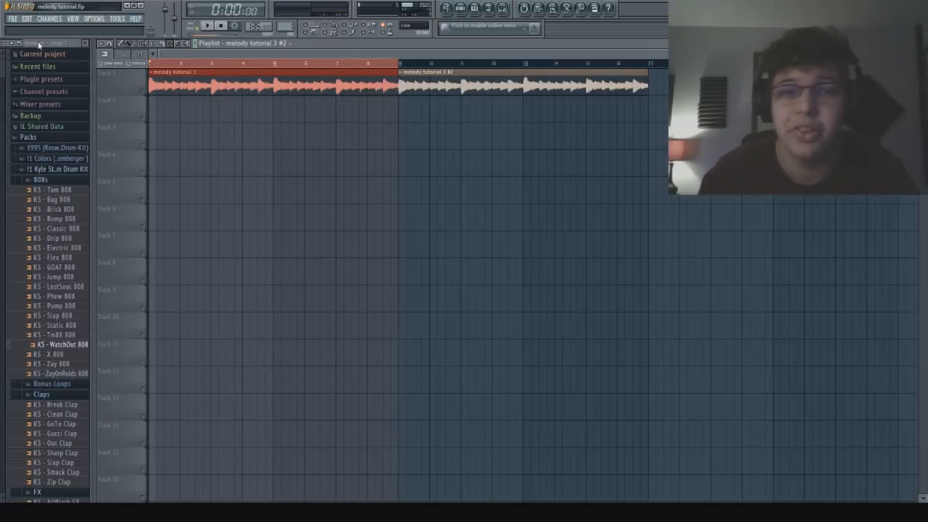